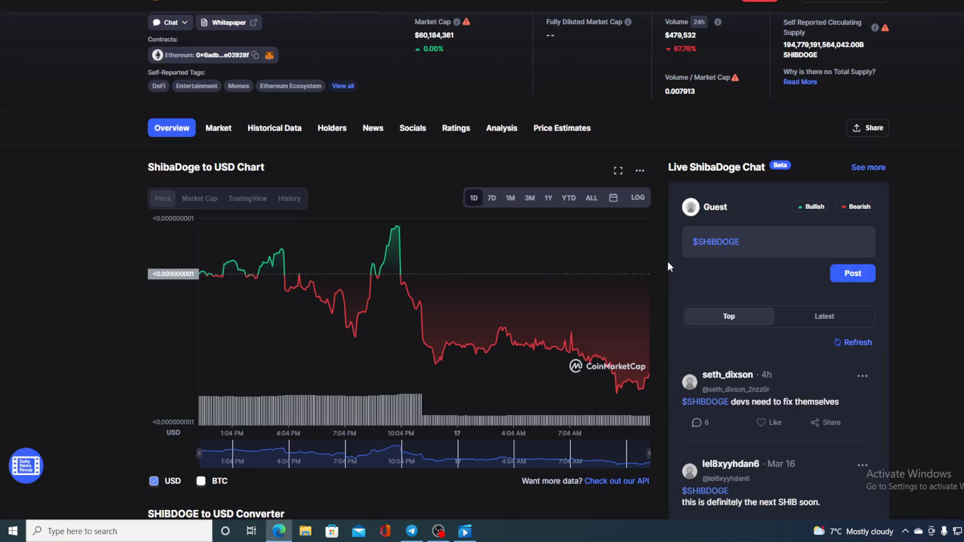
{"action": "mouse_move", "coordinate": [669, 261]}
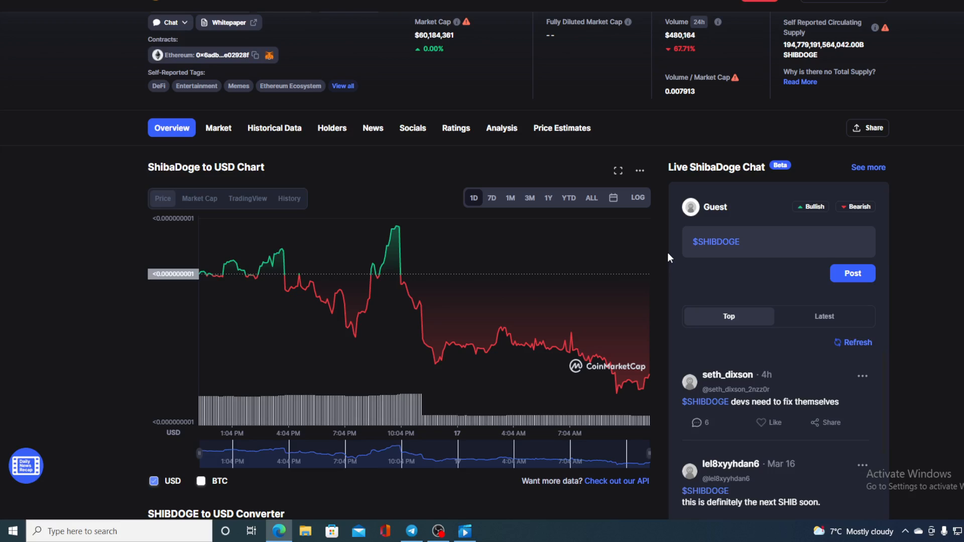
{"action": "mouse_move", "coordinate": [648, 383]}
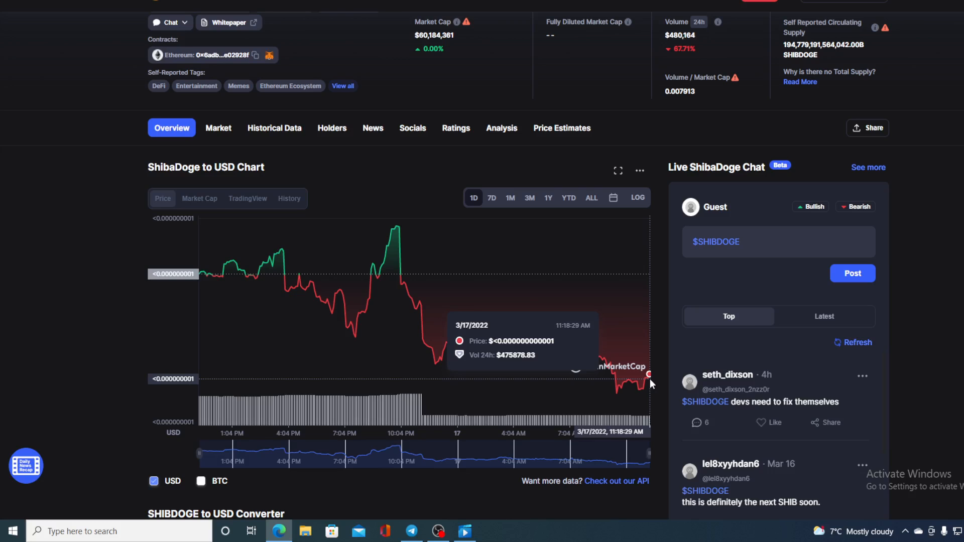
{"action": "mouse_move", "coordinate": [673, 361]}
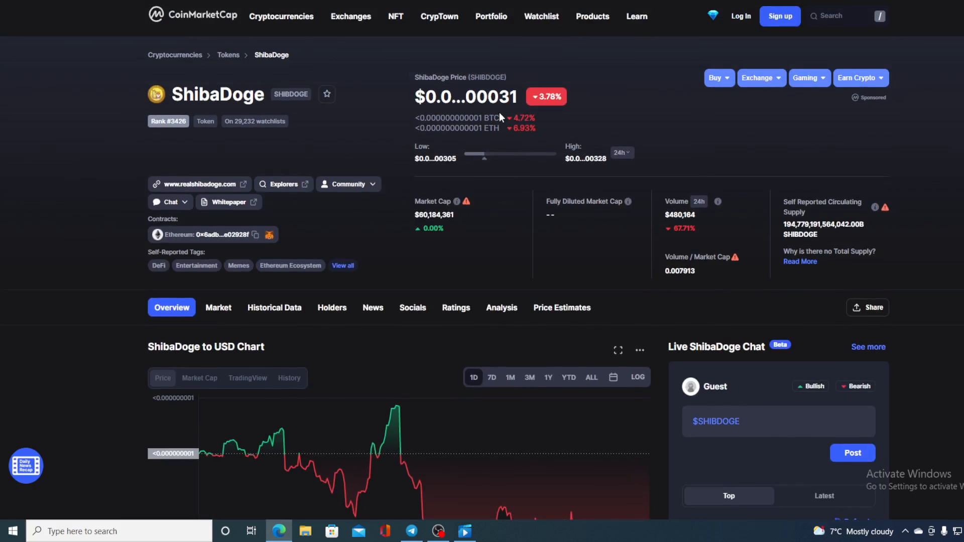
{"action": "mouse_move", "coordinate": [466, 97]}
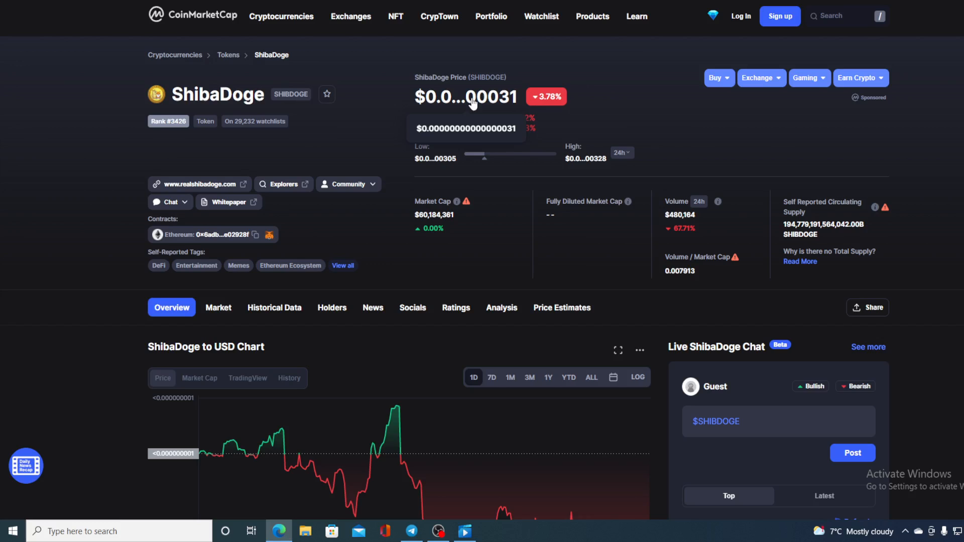
{"action": "mouse_move", "coordinate": [594, 185]}
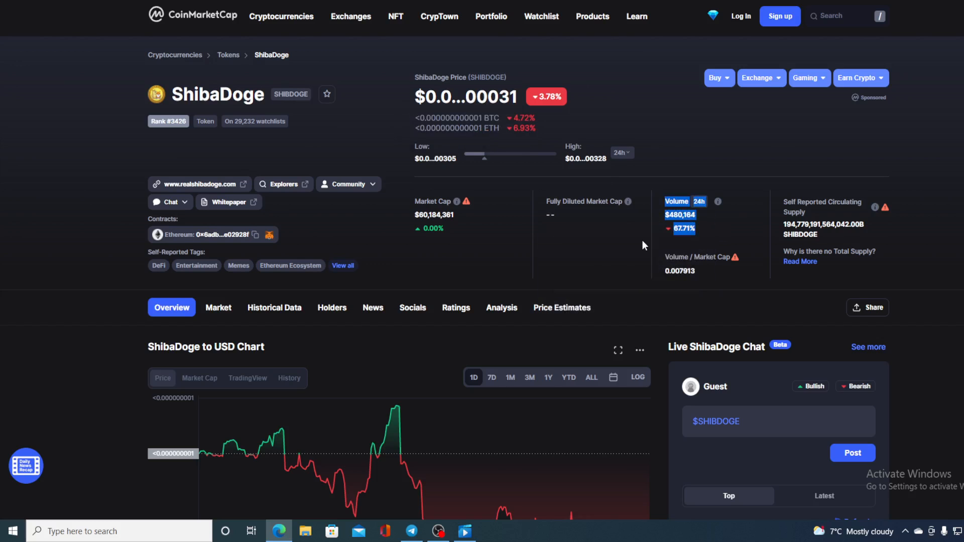
- Scroll down to the ShibaDoge 1D chart and the SHIBDOGE to USD converter
{"action": "scroll", "scroll_direction": "down", "scroll_amount": 3}
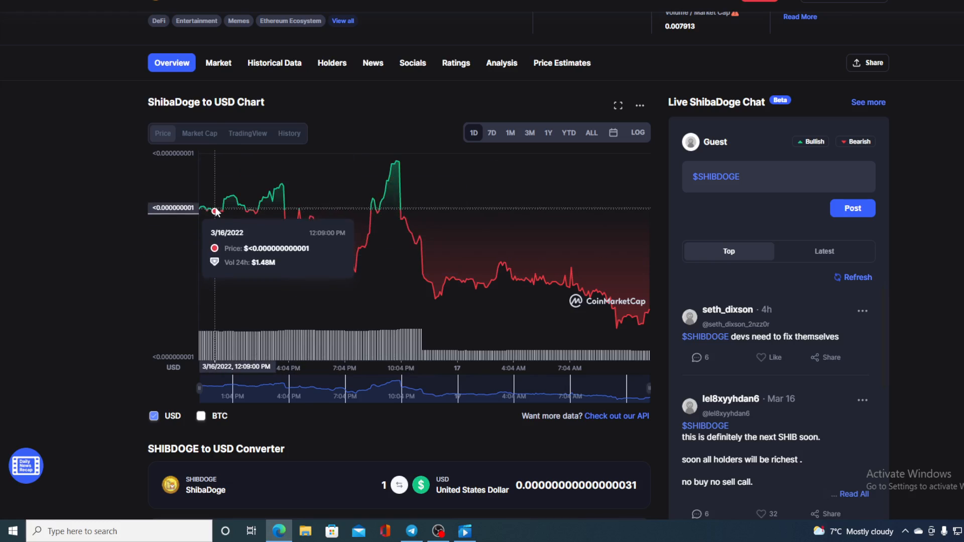
{"action": "mouse_move", "coordinate": [336, 198]}
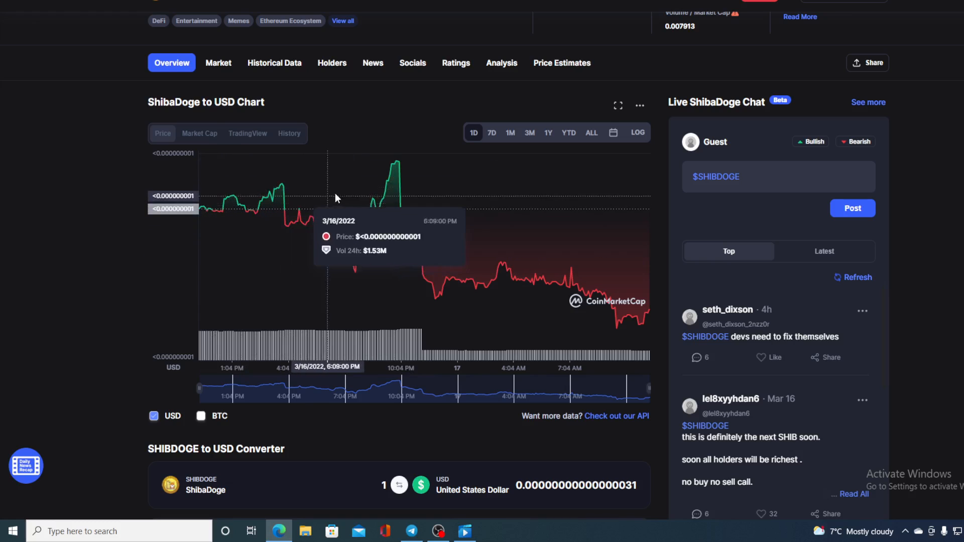
{"action": "mouse_move", "coordinate": [406, 216]}
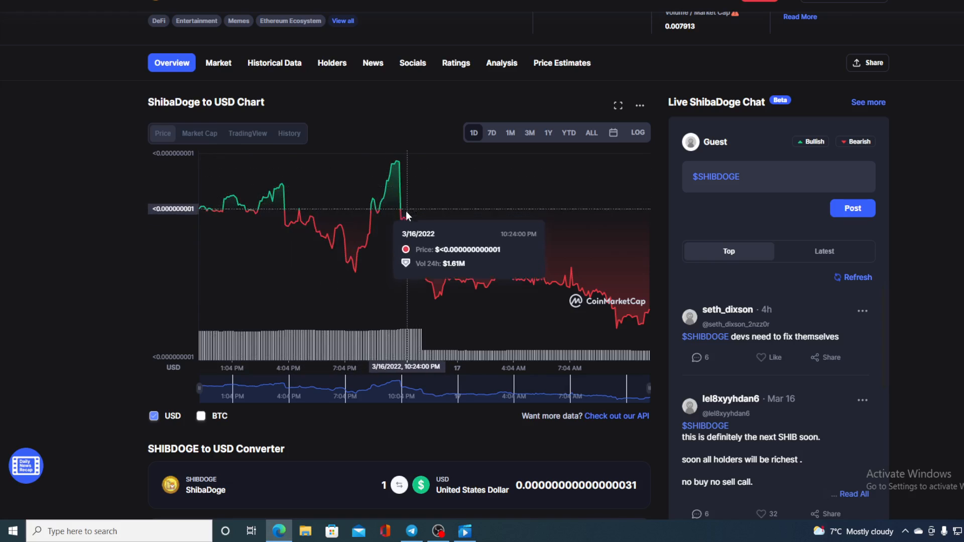
{"action": "mouse_move", "coordinate": [437, 279]}
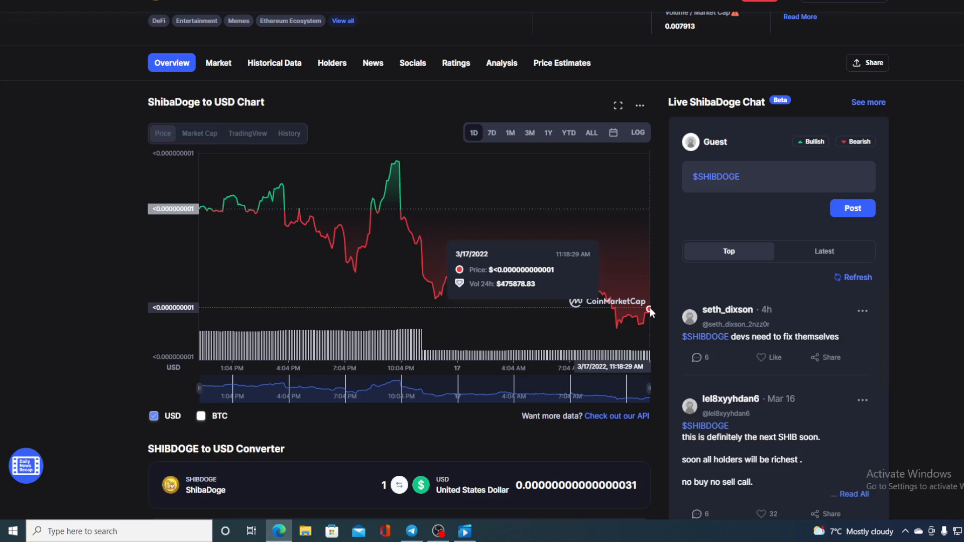
{"action": "mouse_move", "coordinate": [655, 311]}
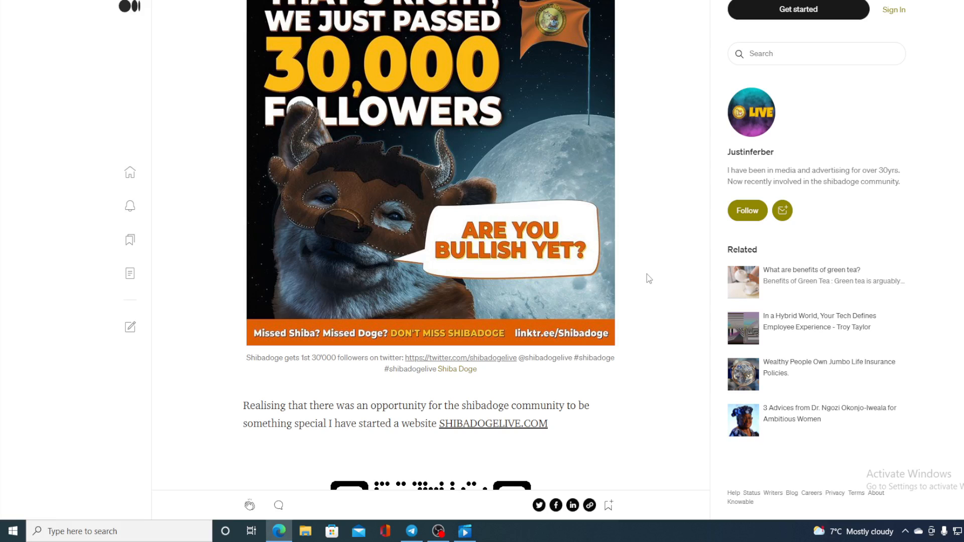
{"action": "mouse_move", "coordinate": [624, 94]}
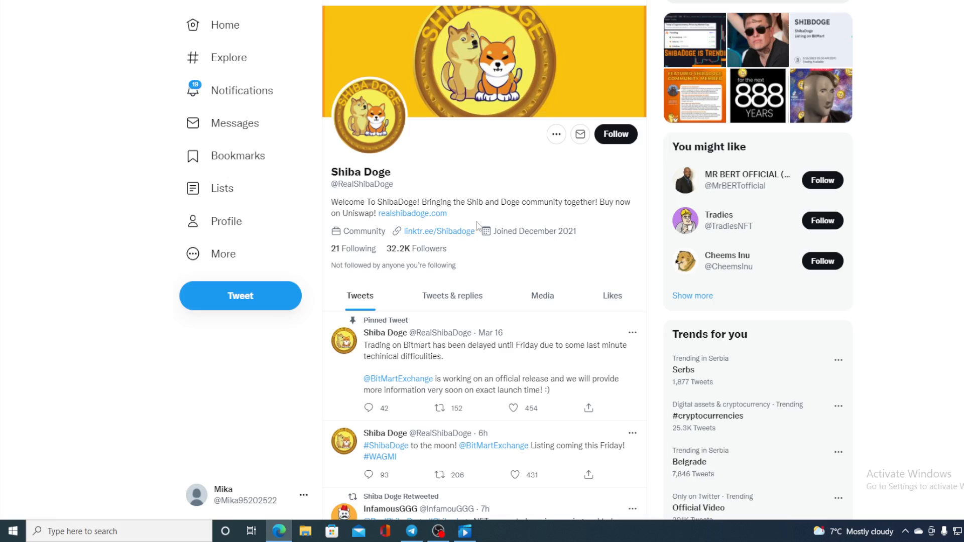
{"action": "mouse_move", "coordinate": [489, 260]}
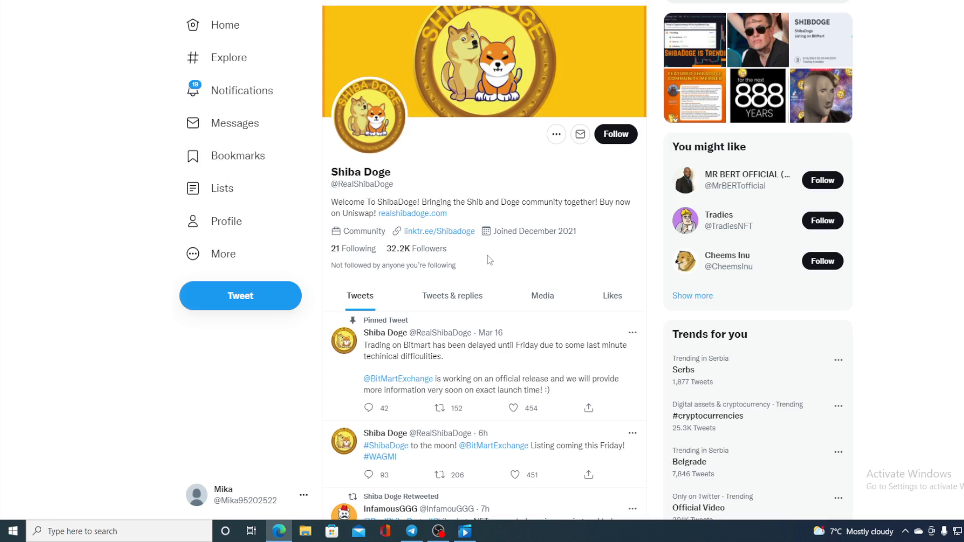
{"action": "mouse_move", "coordinate": [78, 30]}
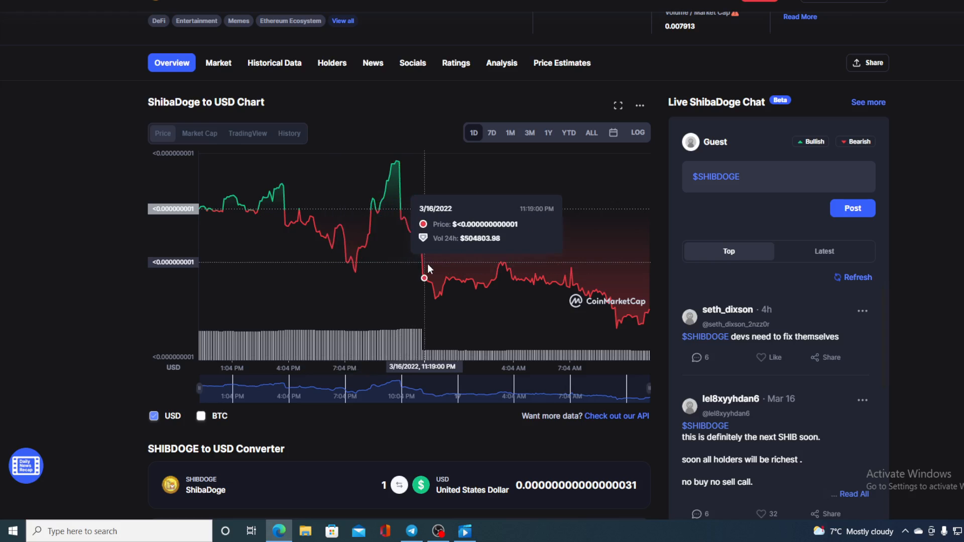
{"action": "mouse_move", "coordinate": [622, 318]}
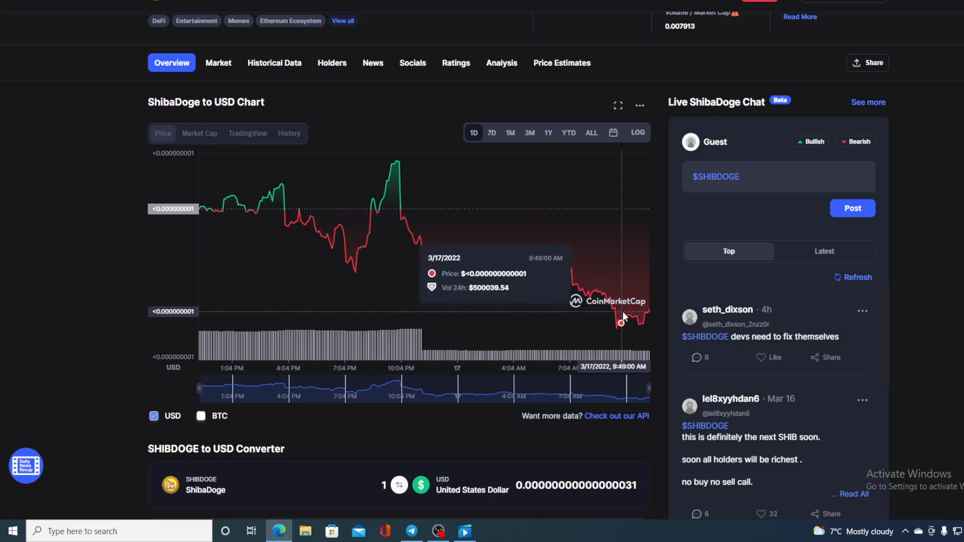
{"action": "mouse_move", "coordinate": [657, 303]}
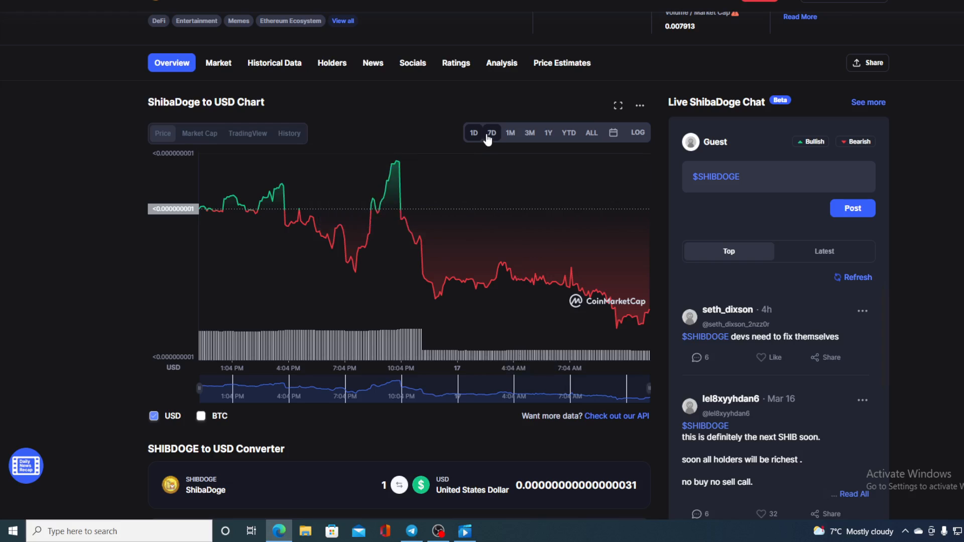
- Switch the ShibaDoge chart to the 7D range covering the 11th to 17th
{"action": "left_click", "coordinate": [491, 132]}
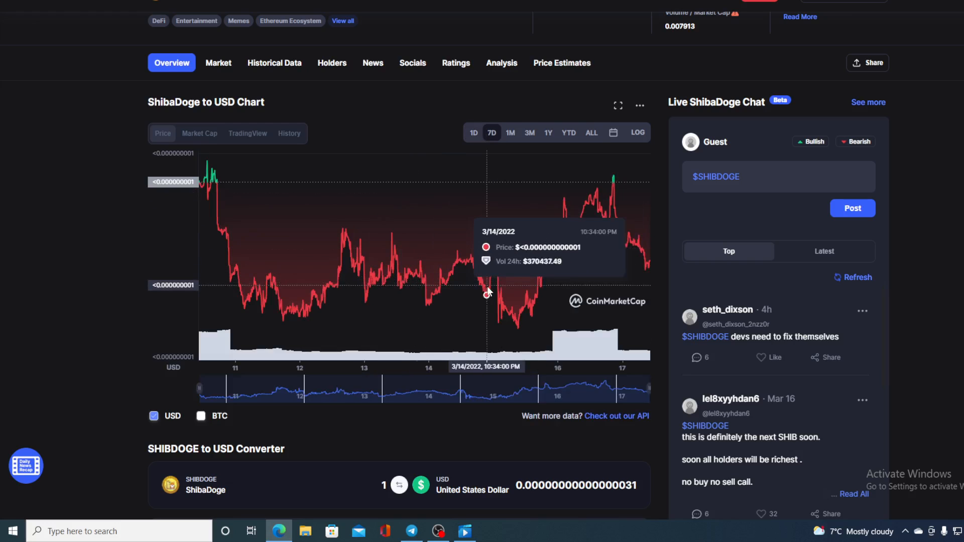
{"action": "mouse_move", "coordinate": [549, 253]}
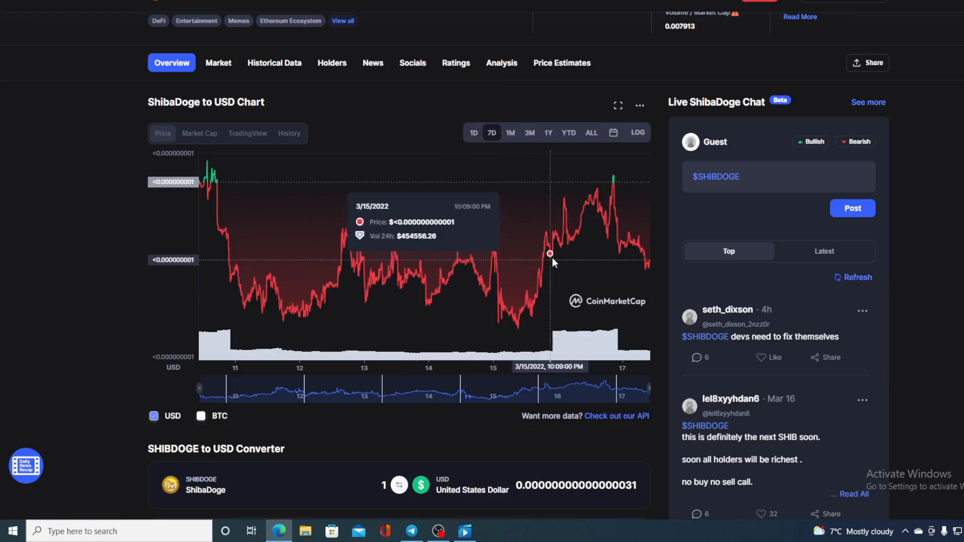
{"action": "mouse_move", "coordinate": [612, 187]}
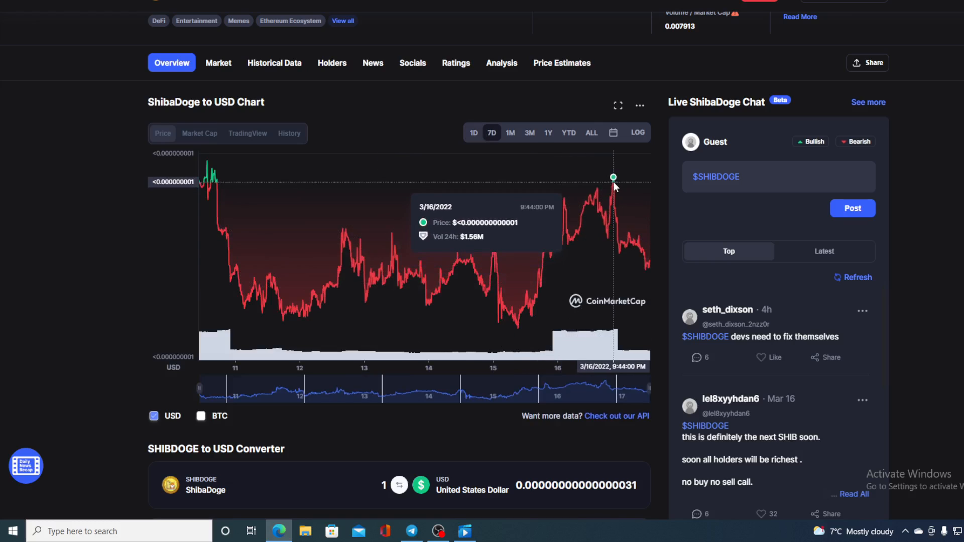
{"action": "mouse_move", "coordinate": [613, 179]}
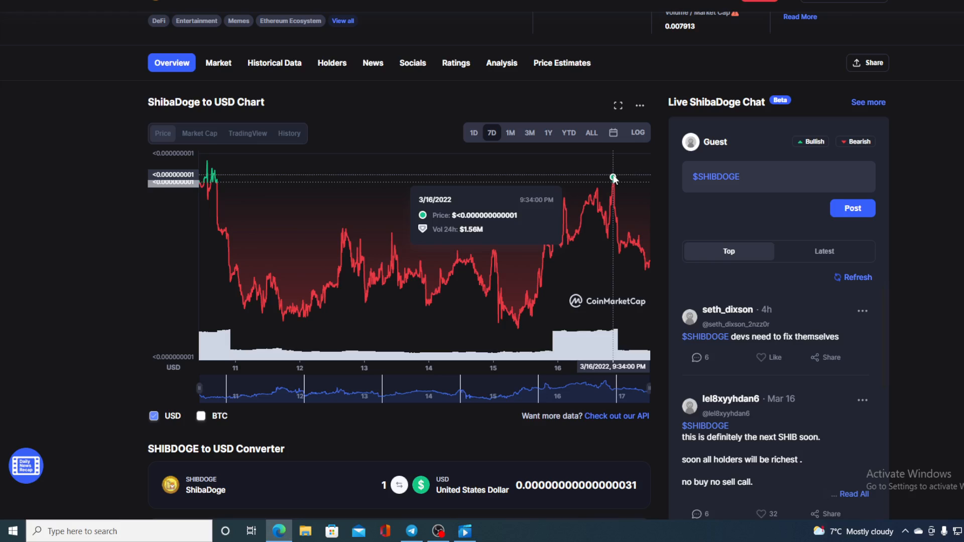
{"action": "mouse_move", "coordinate": [616, 169]}
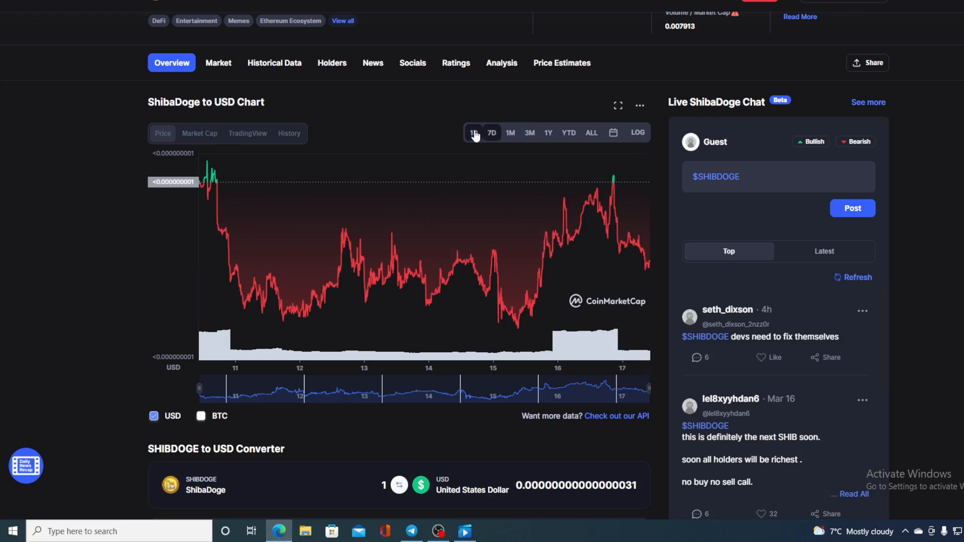
- Switch the ShibaDoge chart back to the 1D range
{"action": "left_click", "coordinate": [473, 132]}
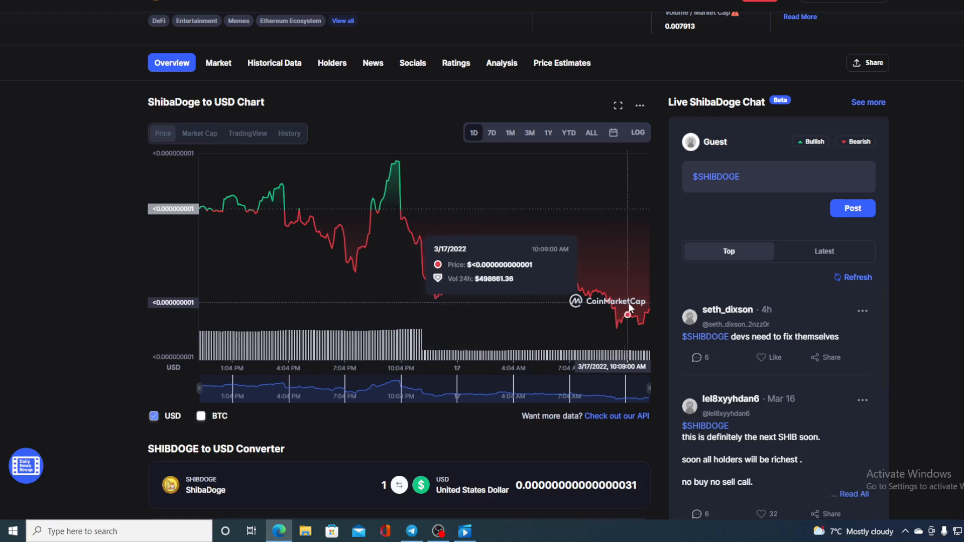
{"action": "mouse_move", "coordinate": [649, 315]}
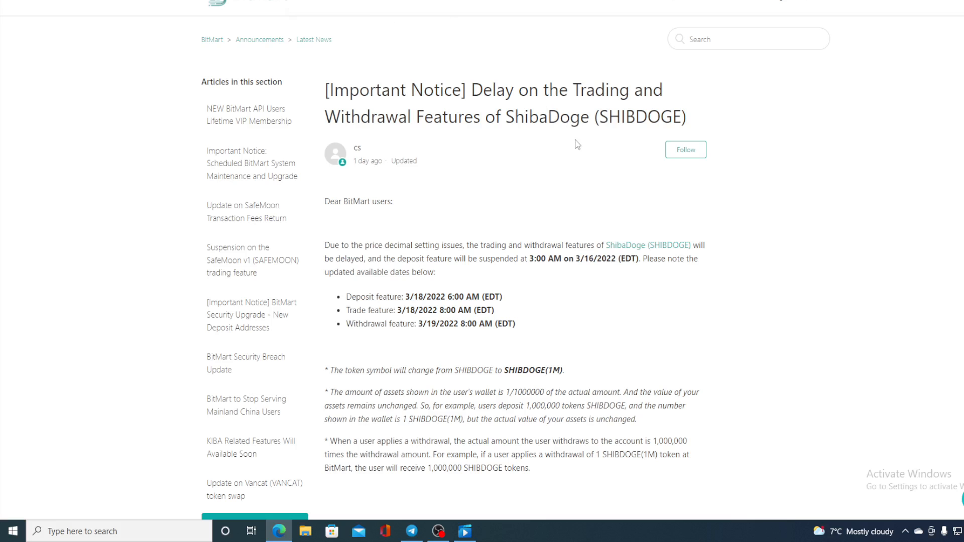
{"action": "mouse_move", "coordinate": [575, 199]}
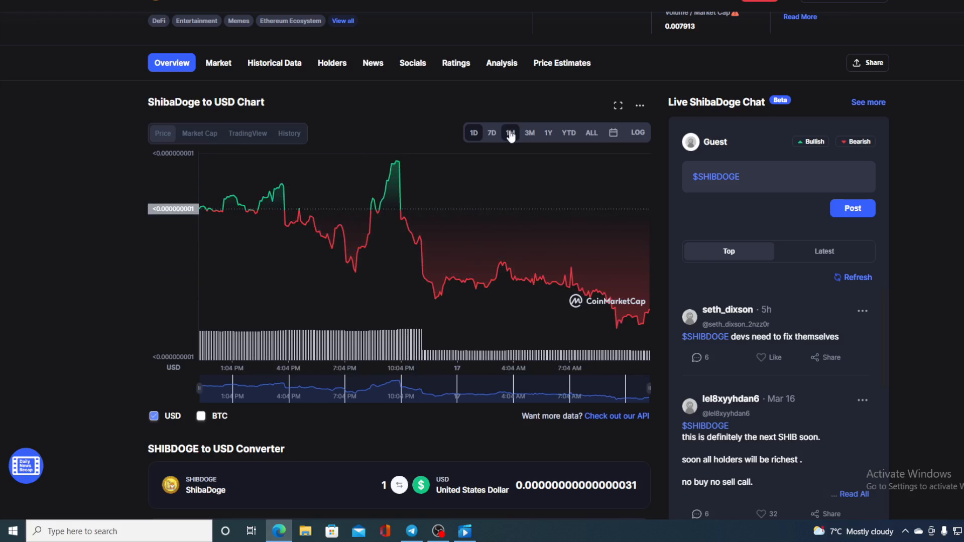
- View the ShibaDoge chart over 1M, then return it to 1D
{"action": "left_click", "coordinate": [510, 132]}
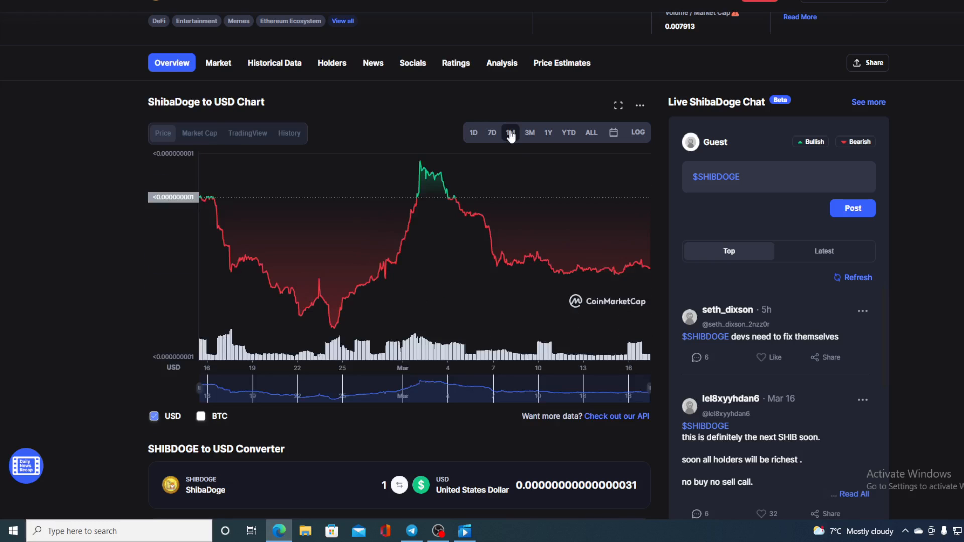
{"action": "mouse_move", "coordinate": [594, 270]}
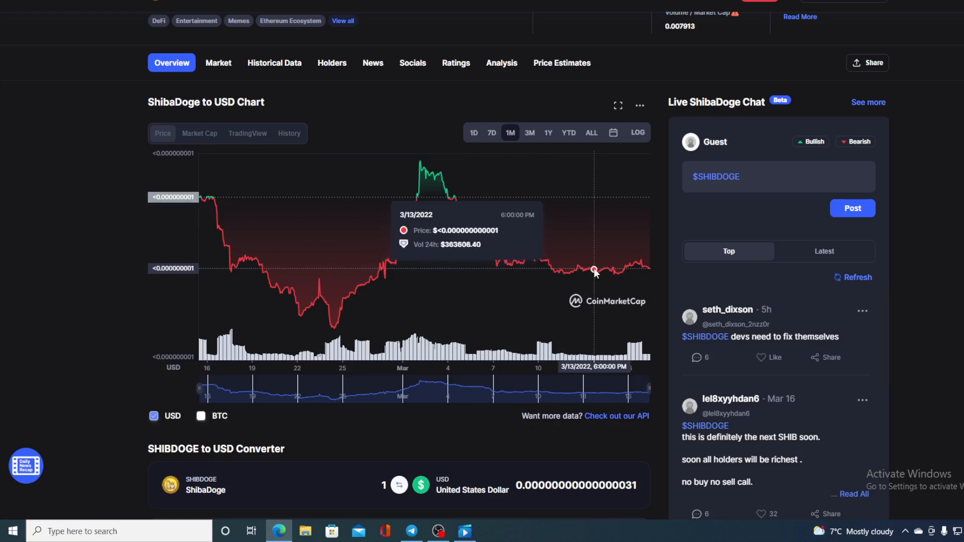
{"action": "mouse_move", "coordinate": [395, 207]}
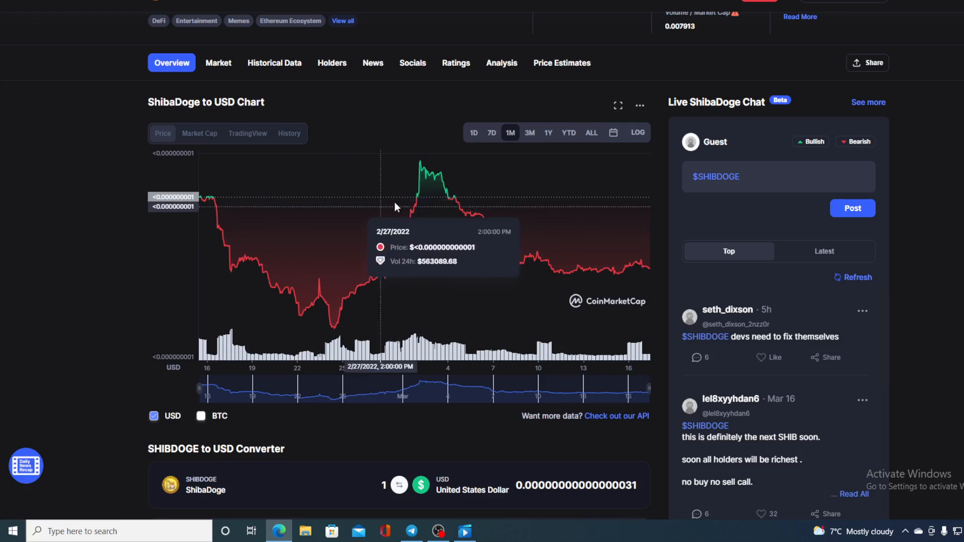
{"action": "mouse_move", "coordinate": [418, 164]}
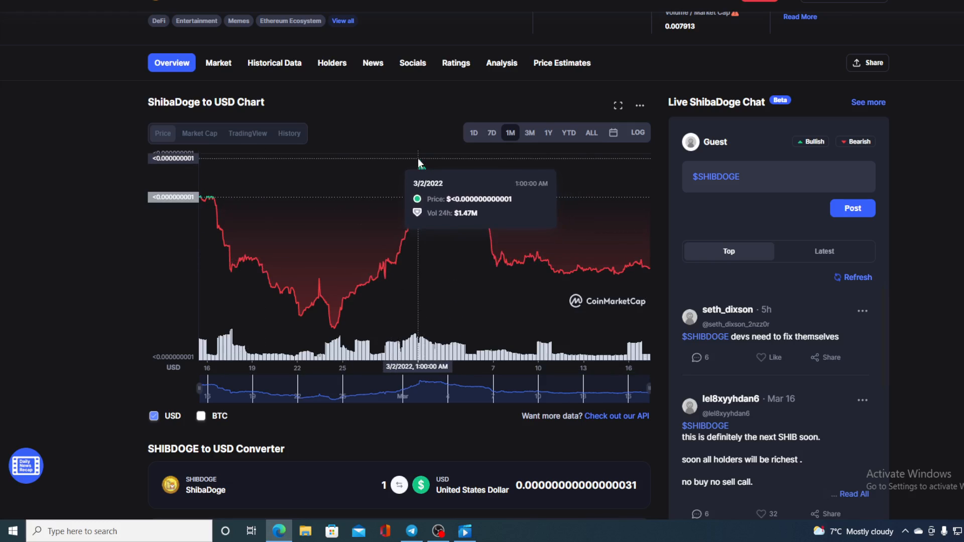
{"action": "mouse_move", "coordinate": [492, 242]}
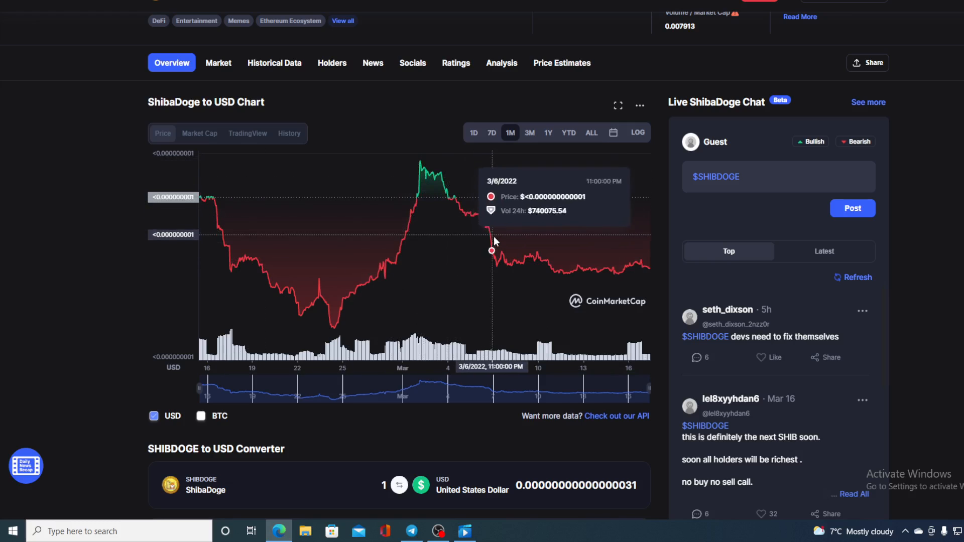
{"action": "mouse_move", "coordinate": [649, 272]}
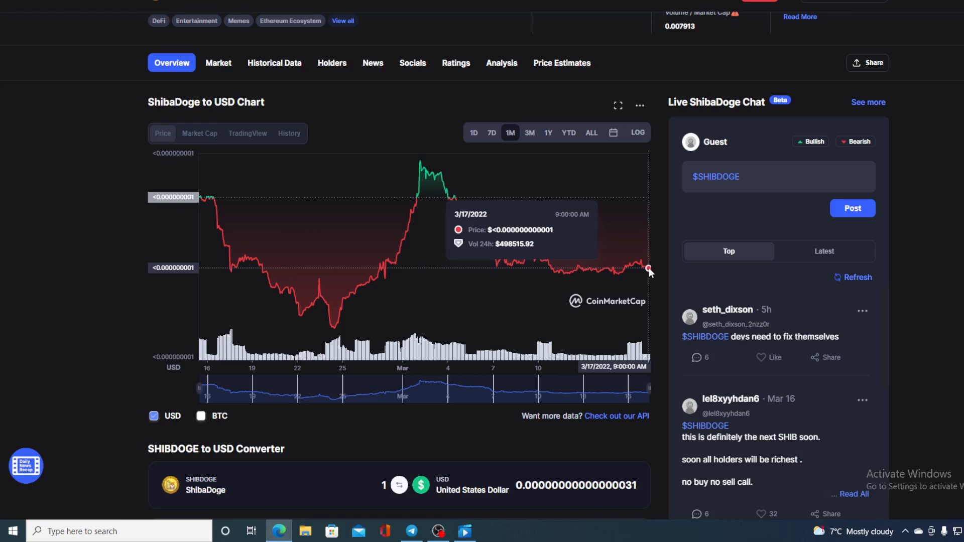
{"action": "mouse_move", "coordinate": [496, 172]}
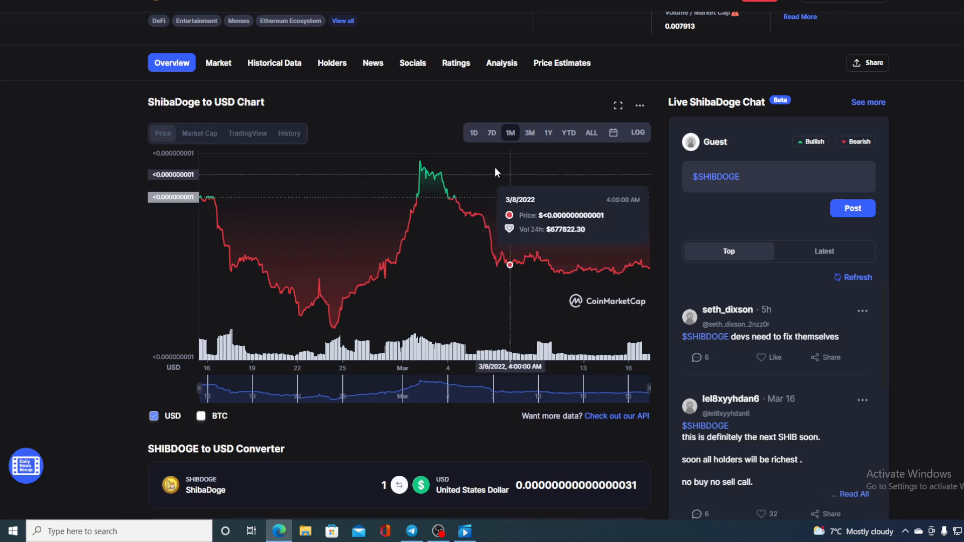
{"action": "left_click", "coordinate": [473, 132]}
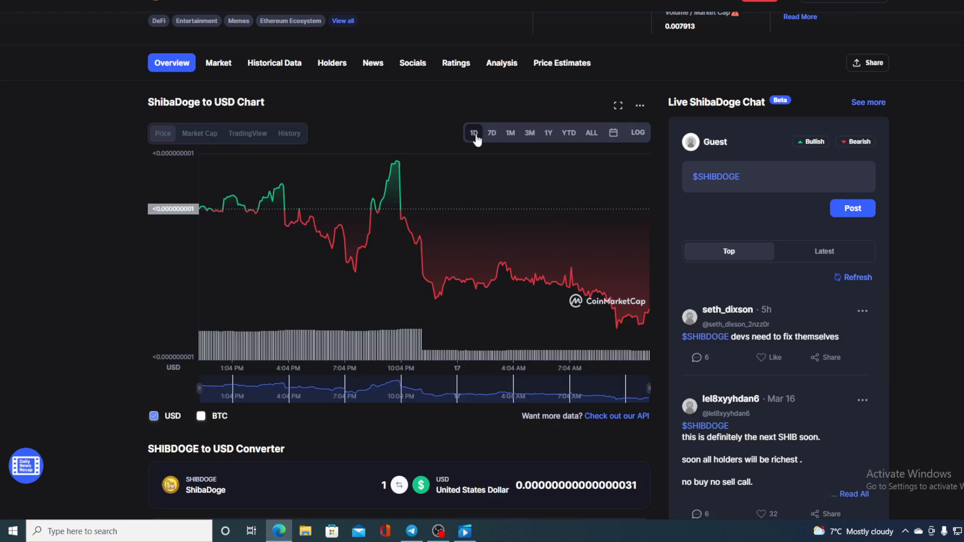
{"action": "mouse_move", "coordinate": [473, 93]}
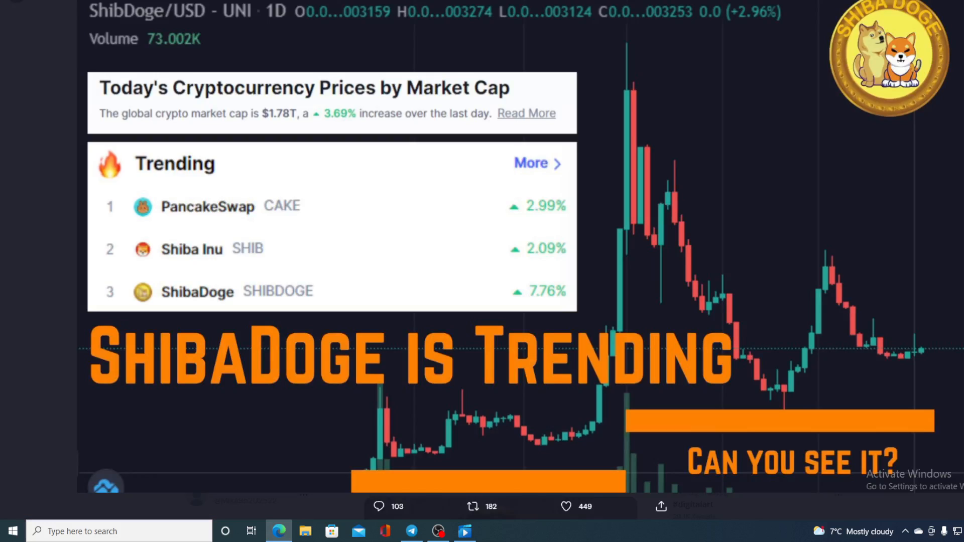
{"action": "mouse_move", "coordinate": [415, 71]}
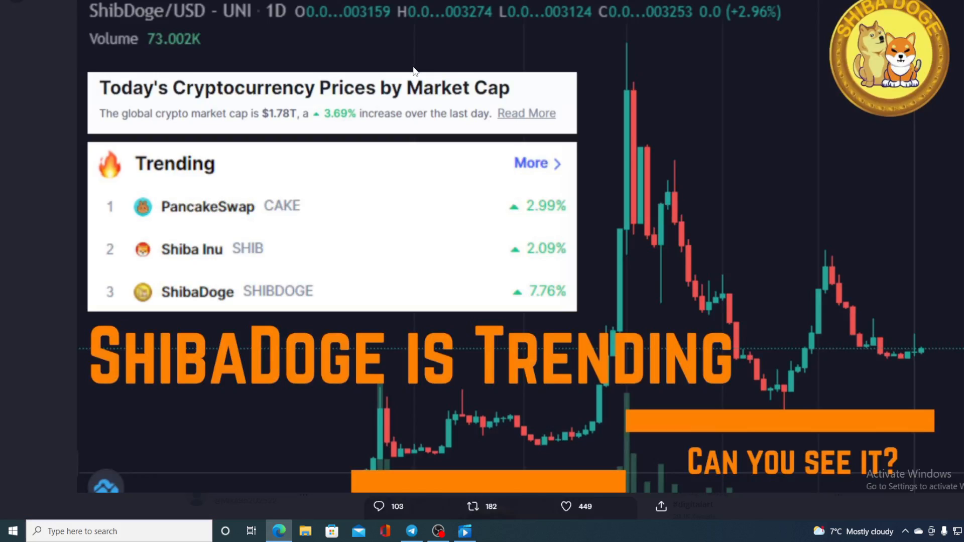
{"action": "mouse_move", "coordinate": [409, 252]}
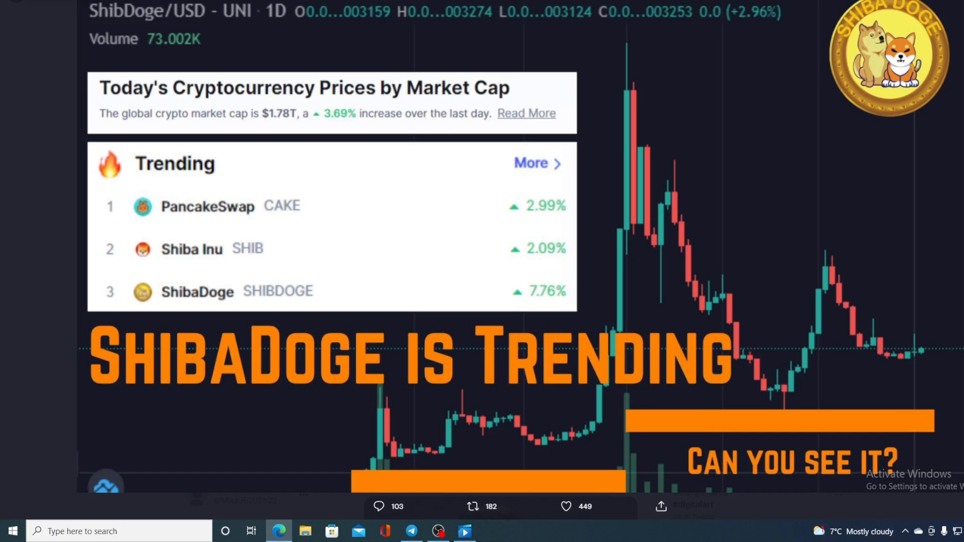
{"action": "mouse_move", "coordinate": [360, 115]}
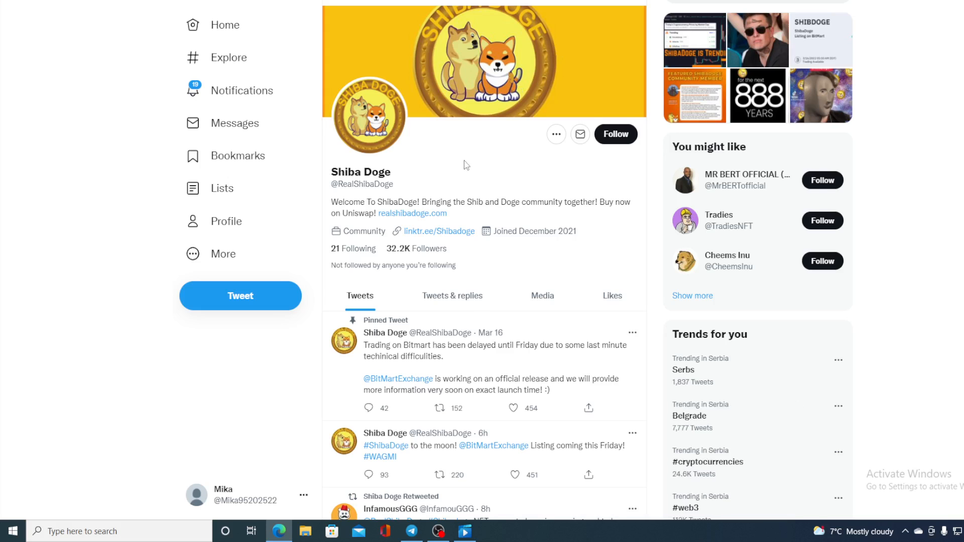
- Scroll Shiba Doge's tweets down to today's BitMart Exchange listing announcement
{"action": "scroll", "scroll_direction": "down", "scroll_amount": 3}
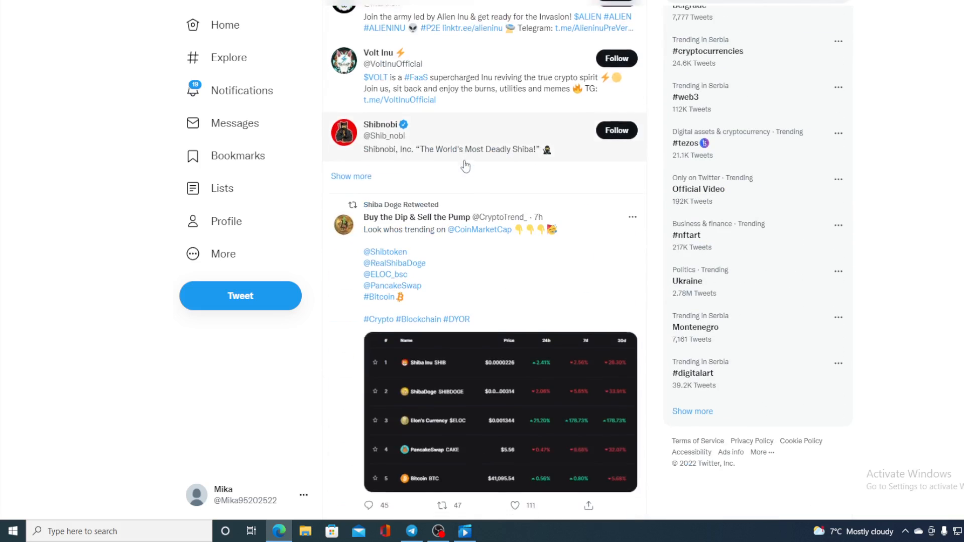
{"action": "scroll", "scroll_direction": "down", "scroll_amount": 3}
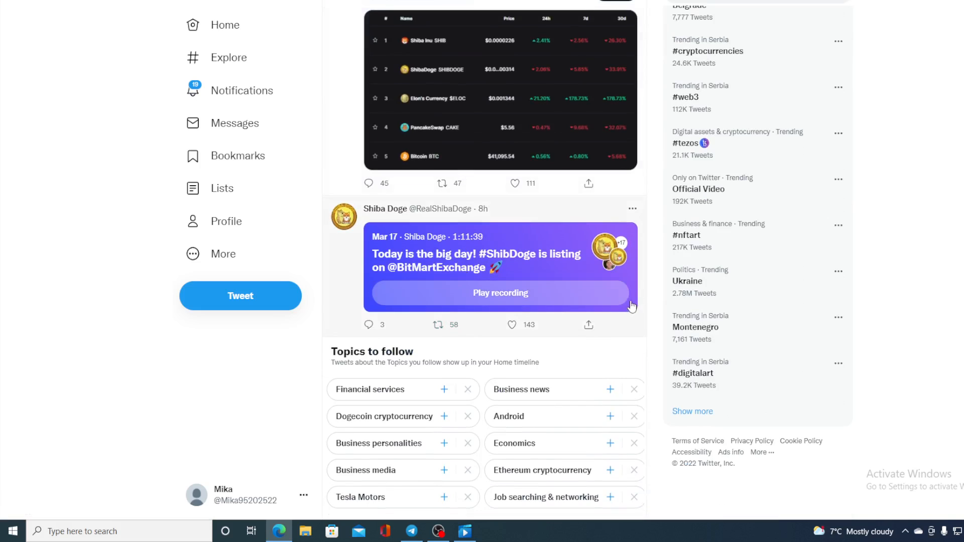
{"action": "mouse_move", "coordinate": [537, 289]}
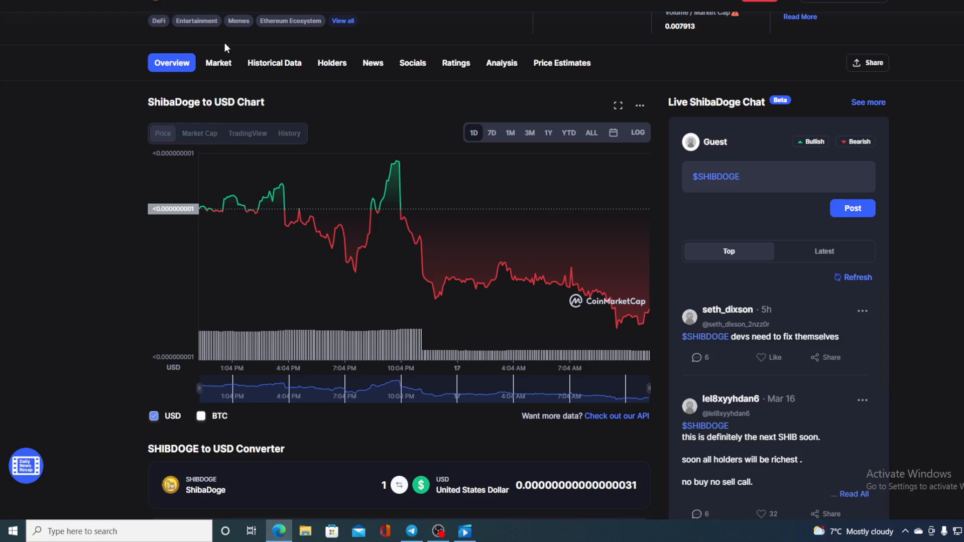
{"action": "mouse_move", "coordinate": [650, 285]}
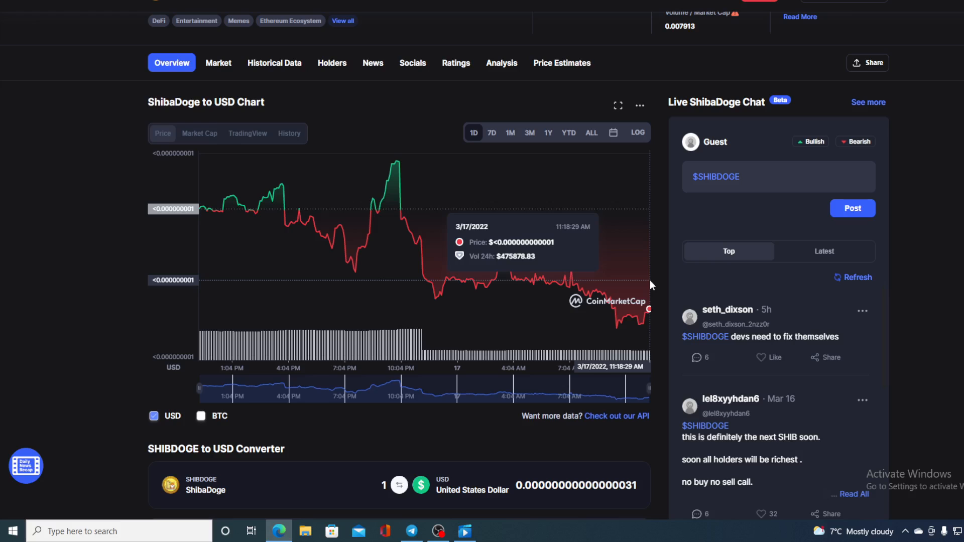
- Briefly show the ShibaDoge chart's 1M range, then return to 1D
{"action": "left_click", "coordinate": [510, 132]}
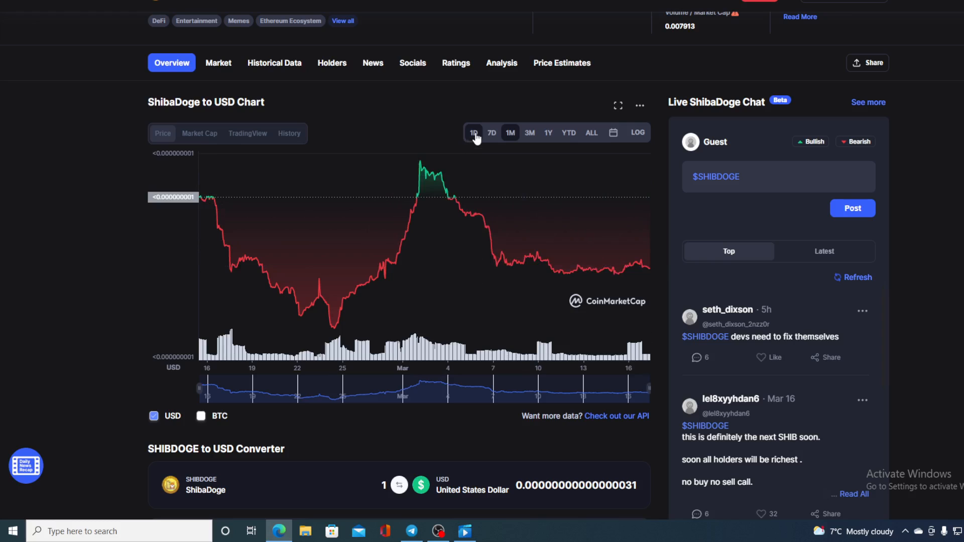
{"action": "left_click", "coordinate": [473, 132]}
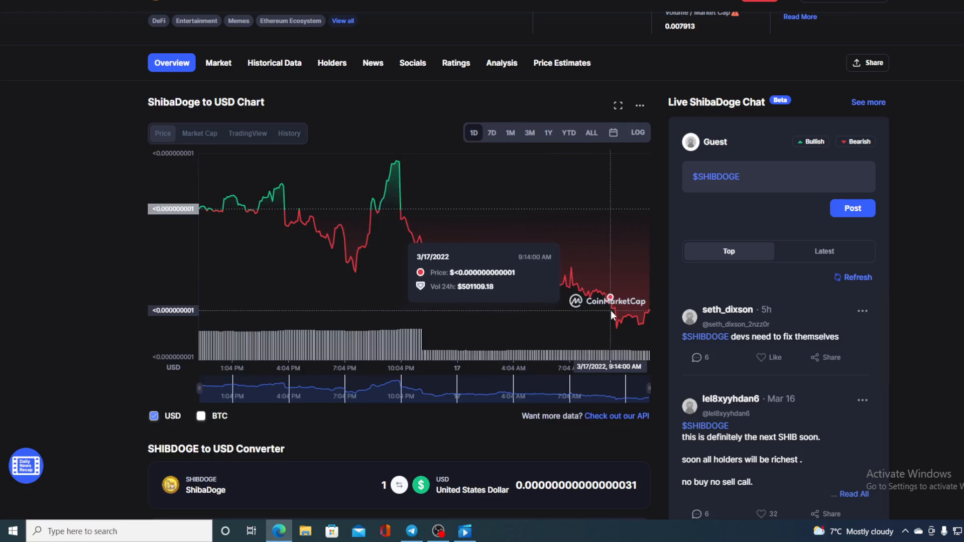
{"action": "mouse_move", "coordinate": [652, 317]}
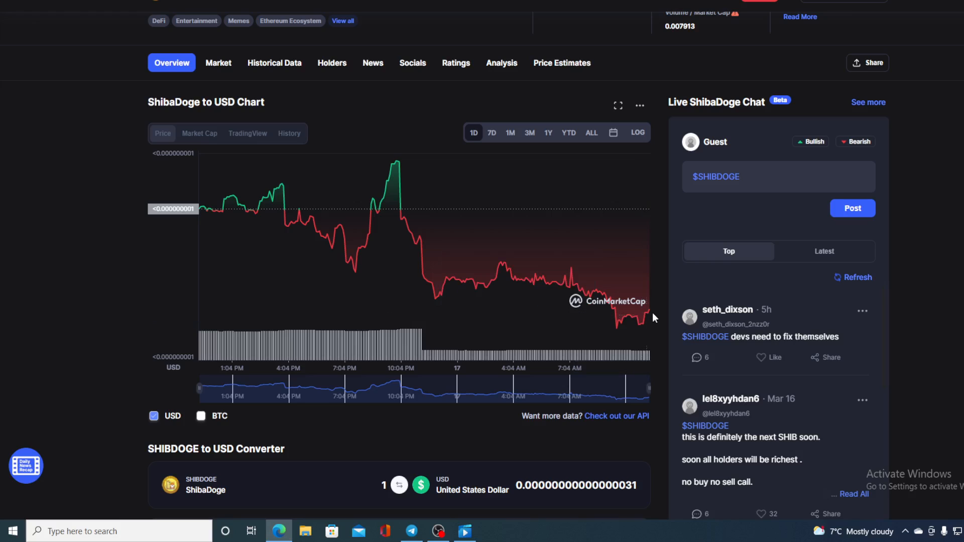